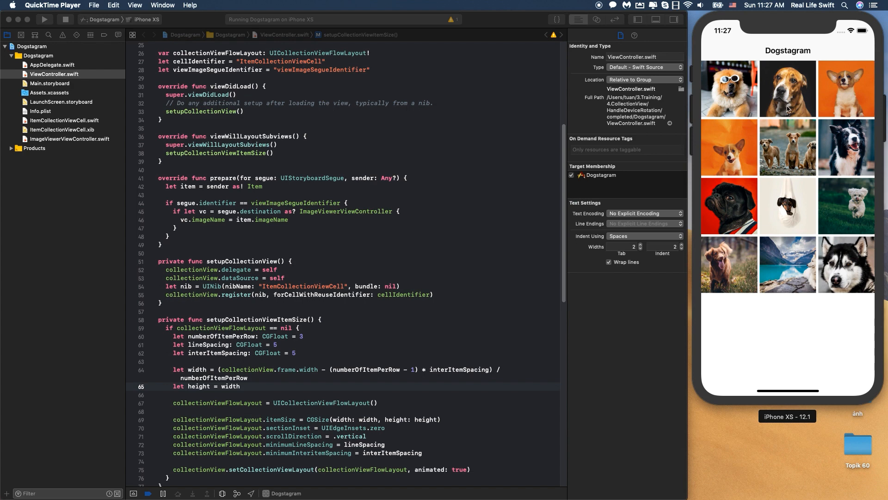
{"action": "mouse_move", "coordinate": [763, 105]}
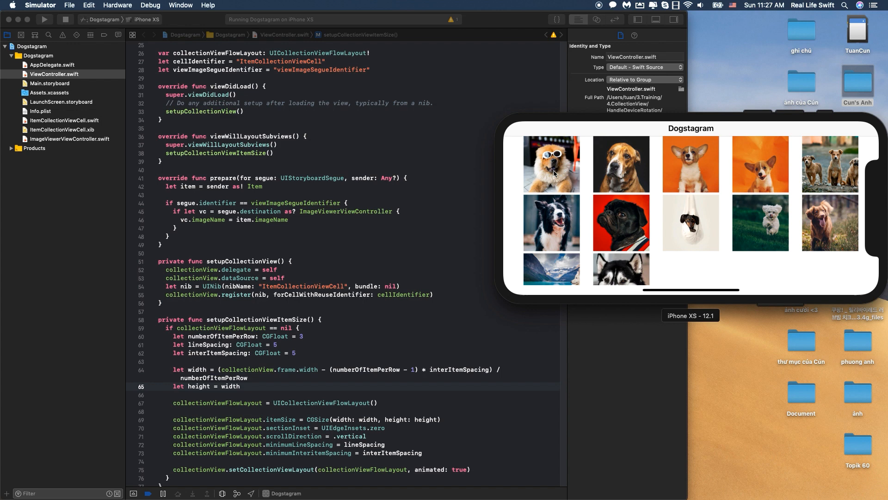
{"action": "mouse_move", "coordinate": [797, 179]}
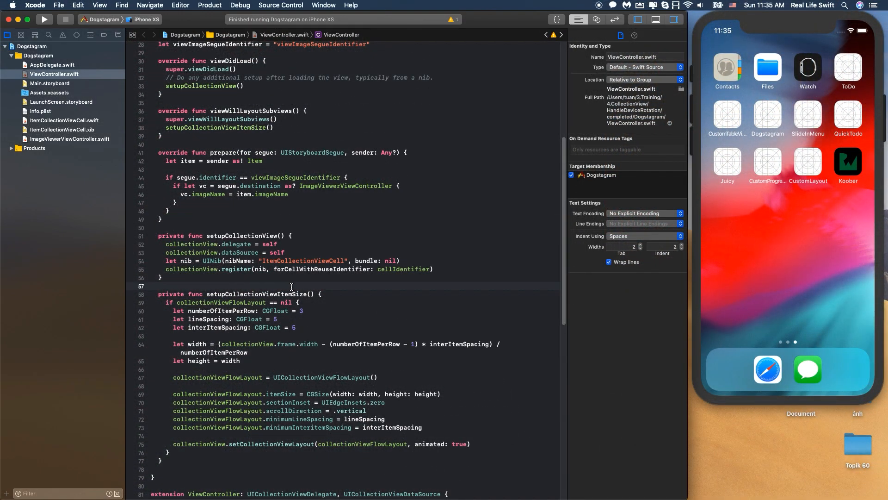
- Rename the sizing function to updateCollectionViewItemSize() in ViewController.swift
{"action": "left_click", "coordinate": [307, 294]}
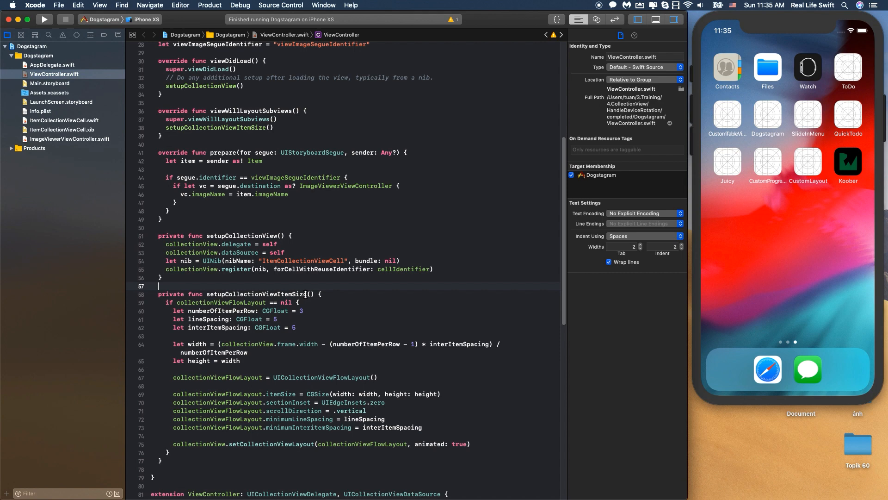
{"action": "left_click", "coordinate": [306, 295]}
{"action": "type", "text": "private func u"}
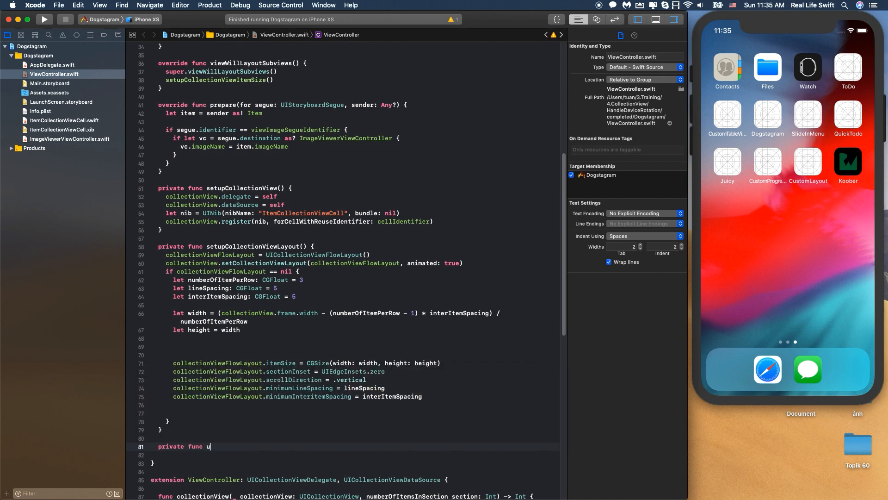
{"action": "type", "text": "pdateCollectionViewItem"}
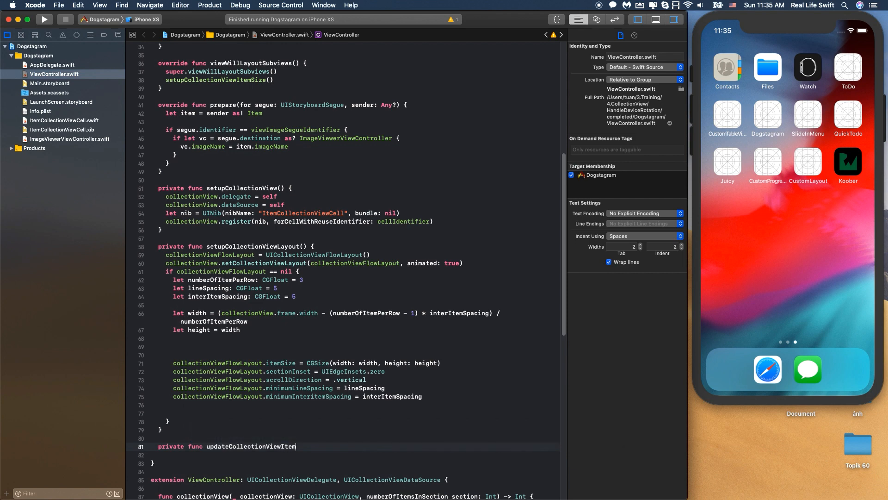
{"action": "type", "text": "Size() {"}
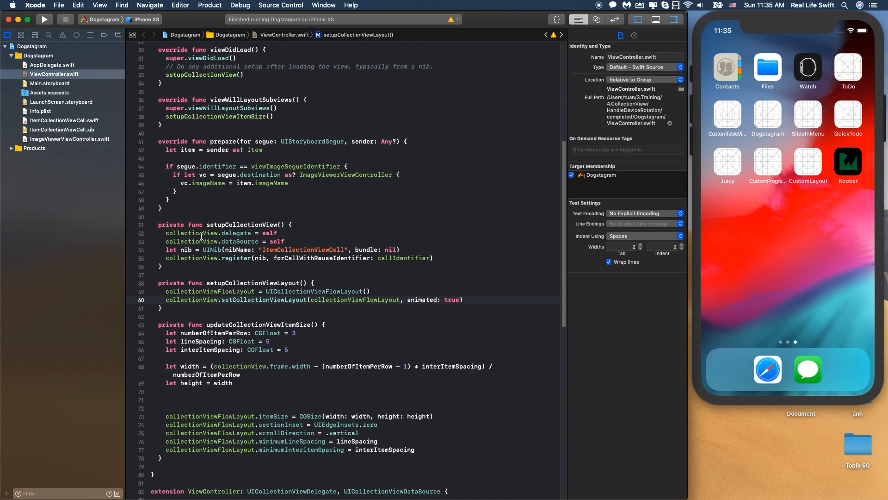
- Select the setupCollectionViewLayout function name to reuse it in viewDidLoad
{"action": "left_click", "coordinate": [209, 283]}
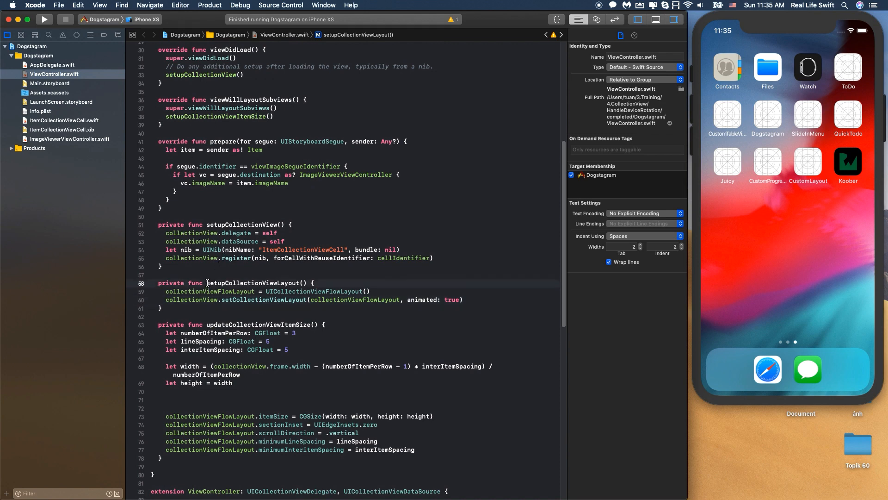
{"action": "double_click", "coordinate": [255, 283]}
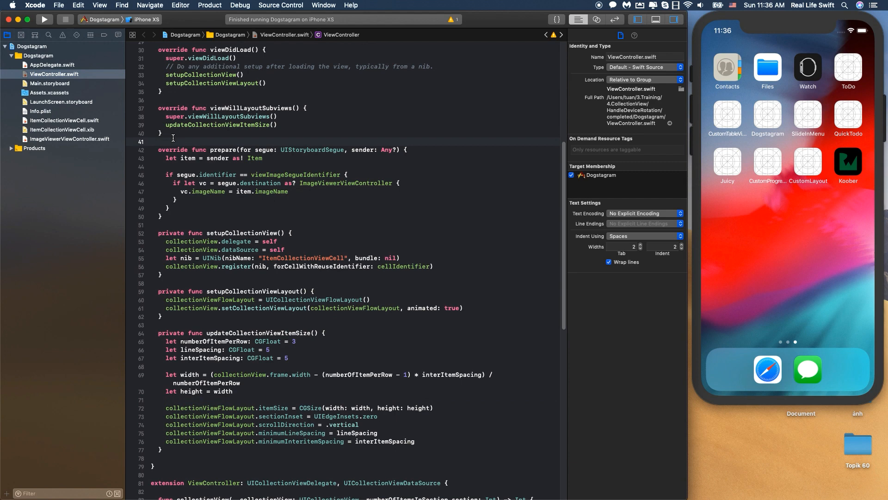
- Insert a viewWillTransition(to:with:) override stub below viewWillLayoutSubviews via autocomplete
{"action": "type", "text": "view"}
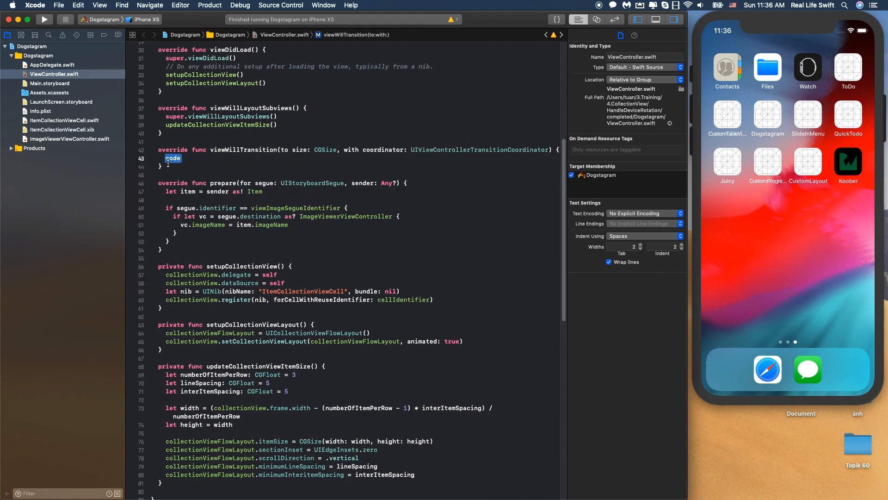
{"action": "mouse_move", "coordinate": [241, 154]}
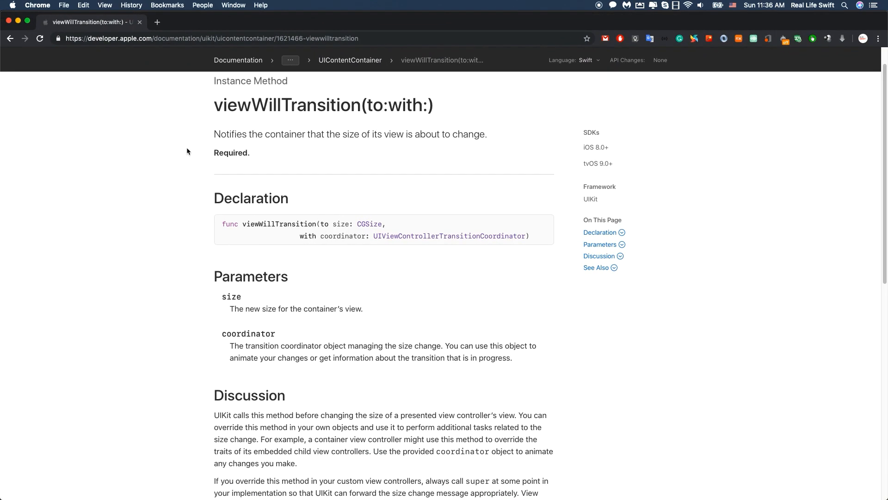
{"action": "mouse_move", "coordinate": [216, 133]}
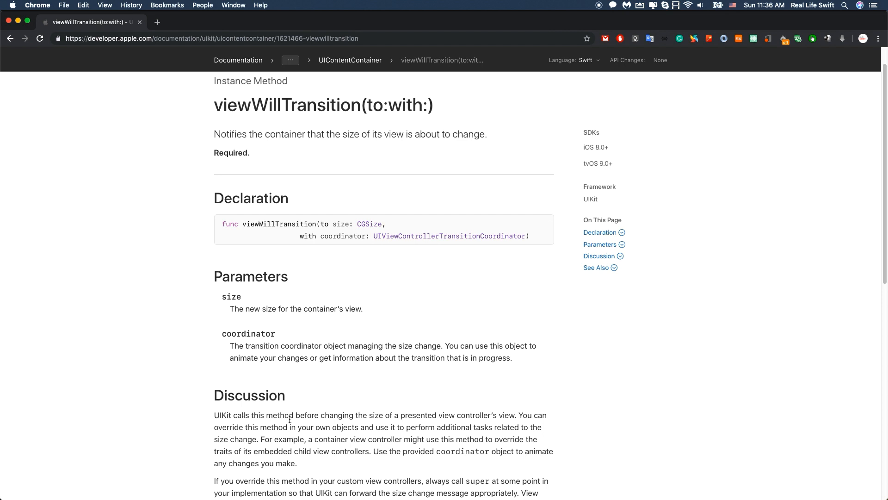
{"action": "mouse_move", "coordinate": [397, 418]}
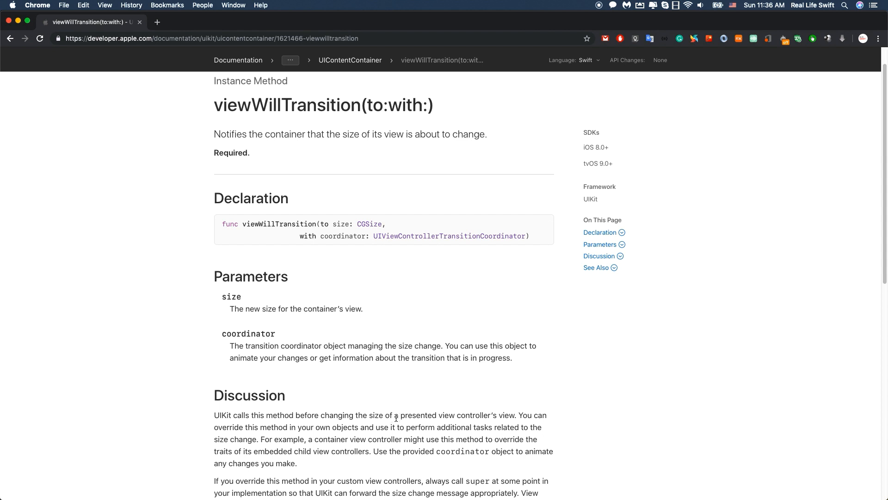
{"action": "mouse_move", "coordinate": [481, 426]}
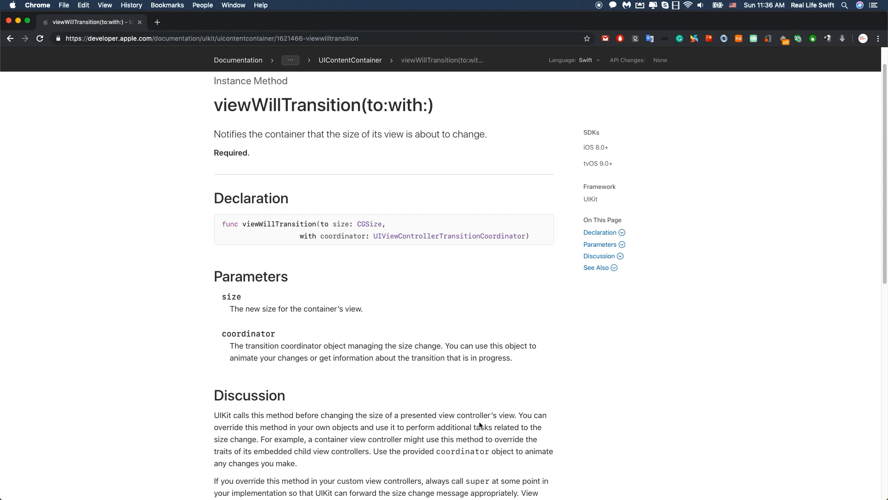
{"action": "mouse_move", "coordinate": [258, 431]}
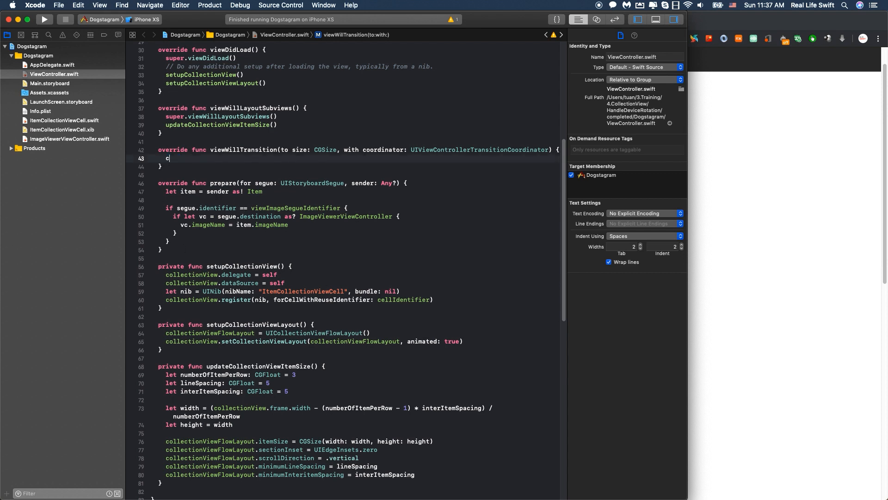
- Animate updateCollectionViewItemSize alongside the coordinator's transition with a nil completion
{"action": "type", "text": "oordinator"}
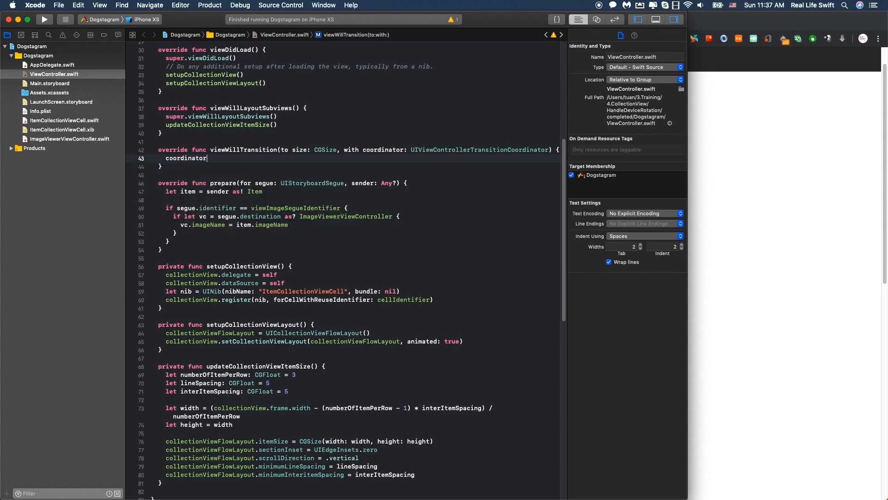
{"action": "type", "text": "."}
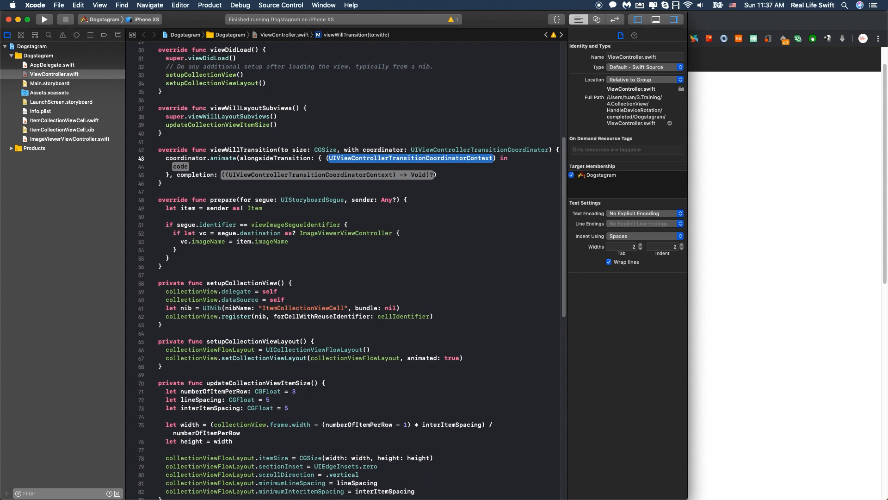
{"action": "type", "text": "_"}
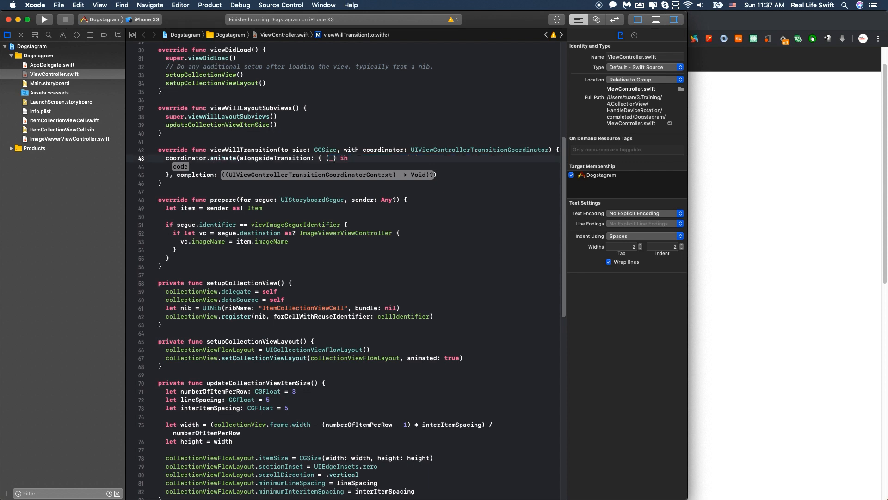
{"action": "type", "text": "self."}
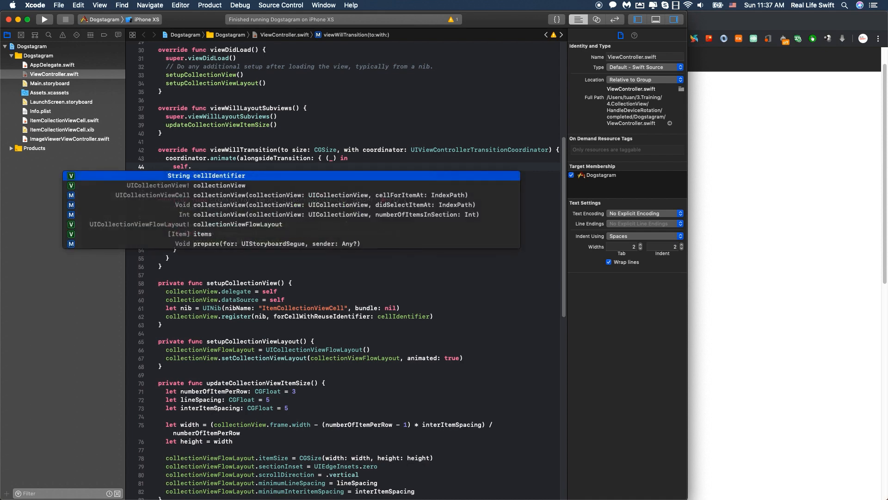
{"action": "type", "text": "updateCollectionViewItemSize("}
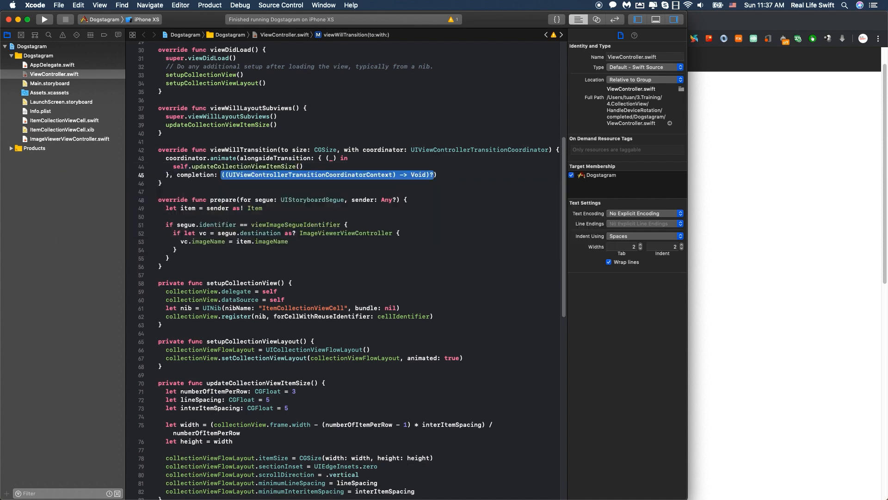
{"action": "type", "text": "nil)"}
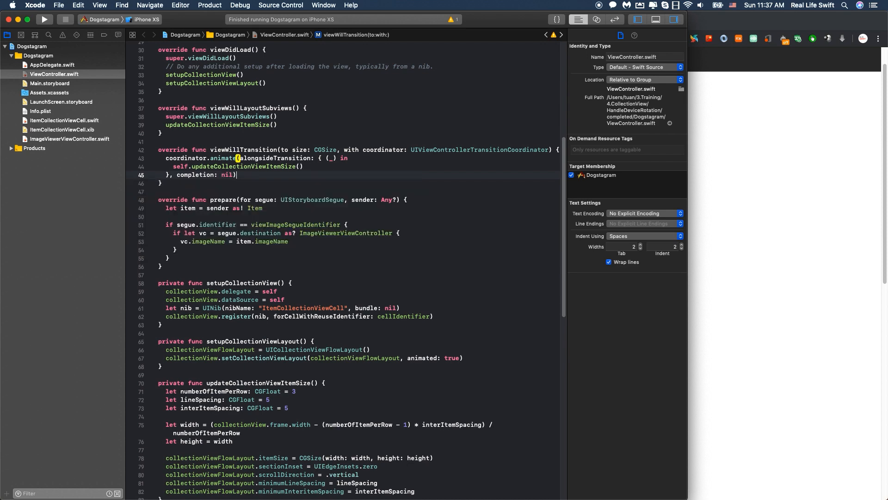
- Call super.viewWillTransition(to: size, with: coordinator) after the animate call
{"action": "type", "text": "s"}
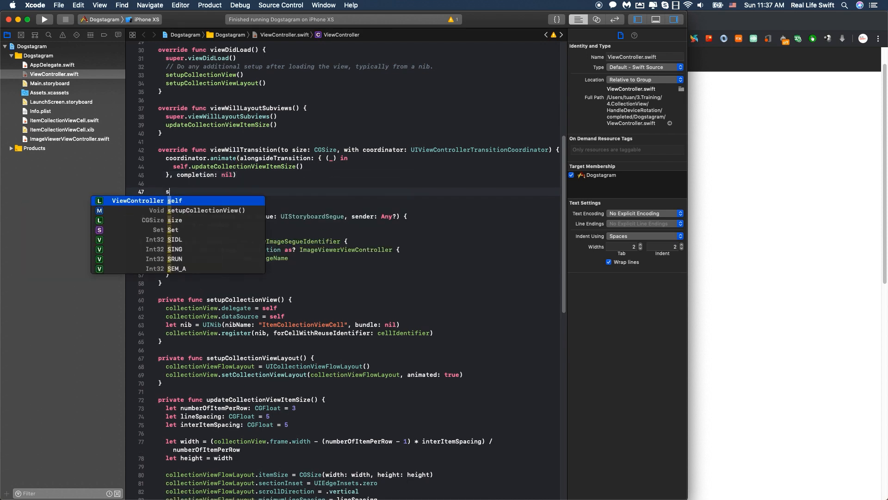
{"action": "type", "text": "uper.viewWillTransition(to: size, with: UIViewControllerTransitionCoordinator"}
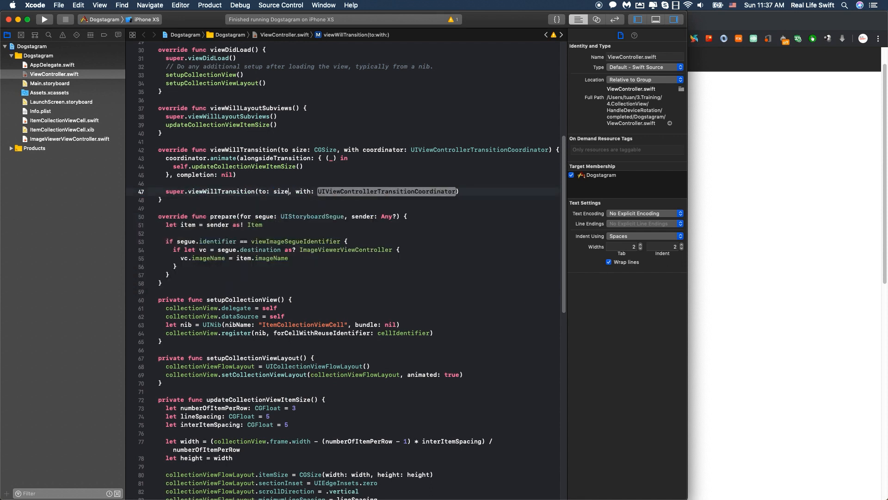
{"action": "type", "text": "coordinator"}
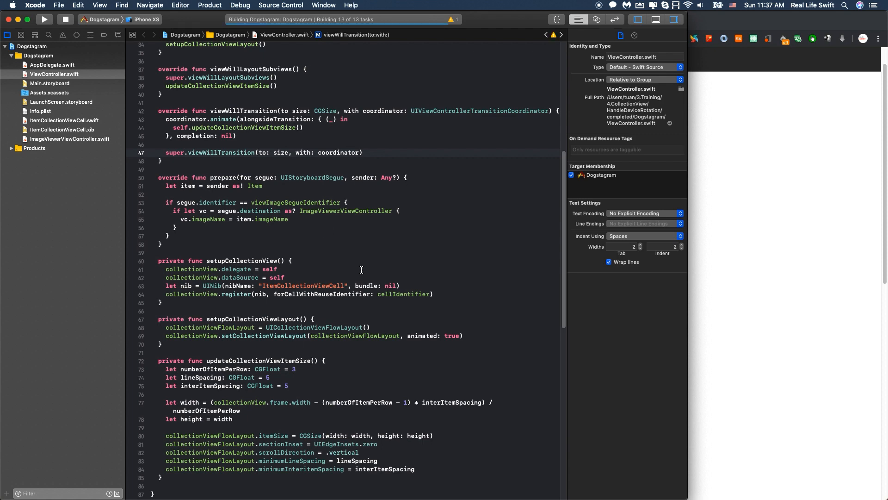
- Build and run Dogstagram and rotate the iPhone XS simulator to landscape
{"action": "left_click", "coordinate": [44, 18]}
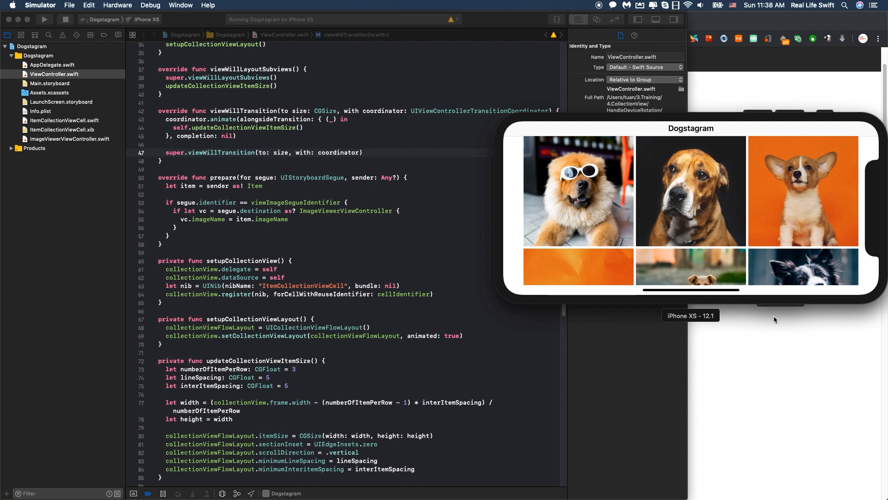
{"action": "mouse_move", "coordinate": [635, 218]}
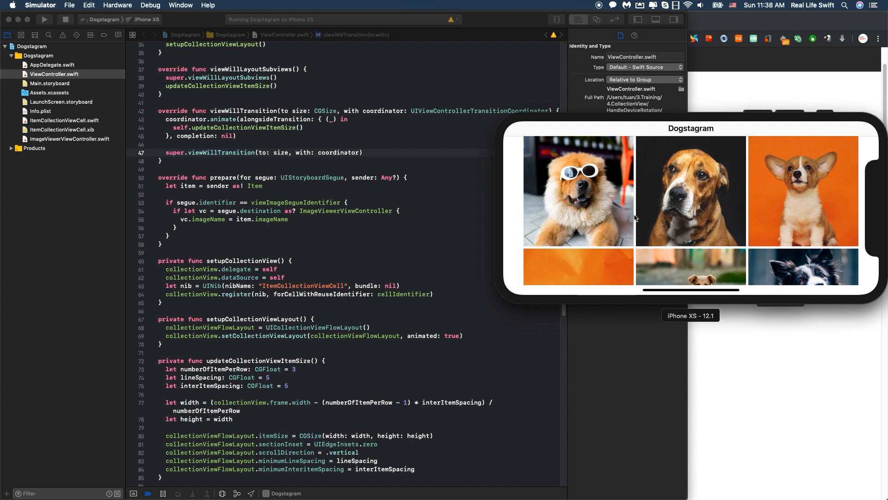
{"action": "mouse_move", "coordinate": [631, 216]}
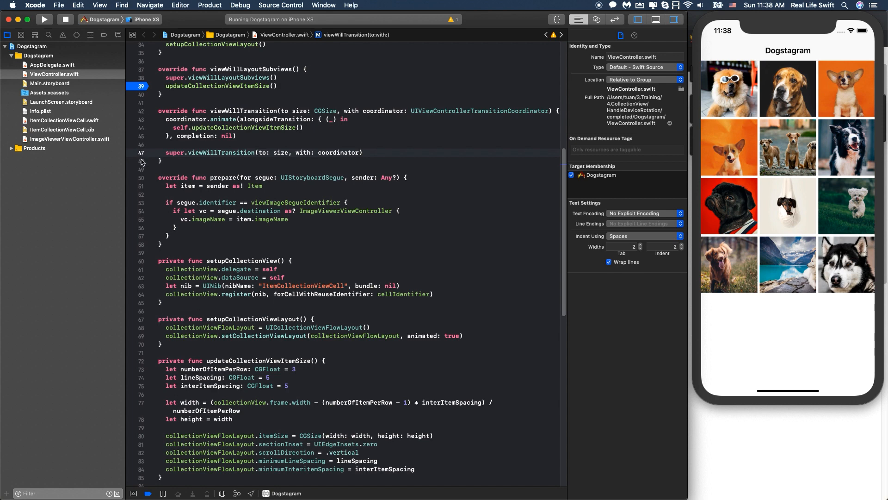
{"action": "mouse_move", "coordinate": [141, 133]}
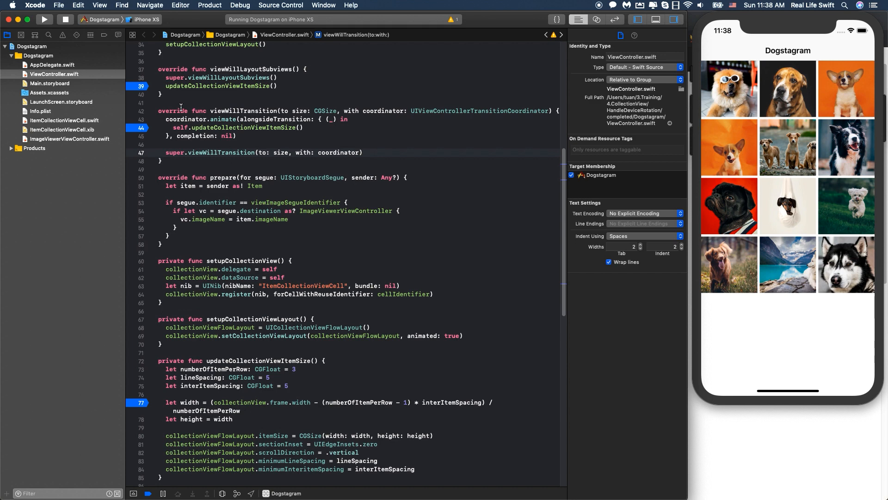
{"action": "mouse_move", "coordinate": [787, 365]}
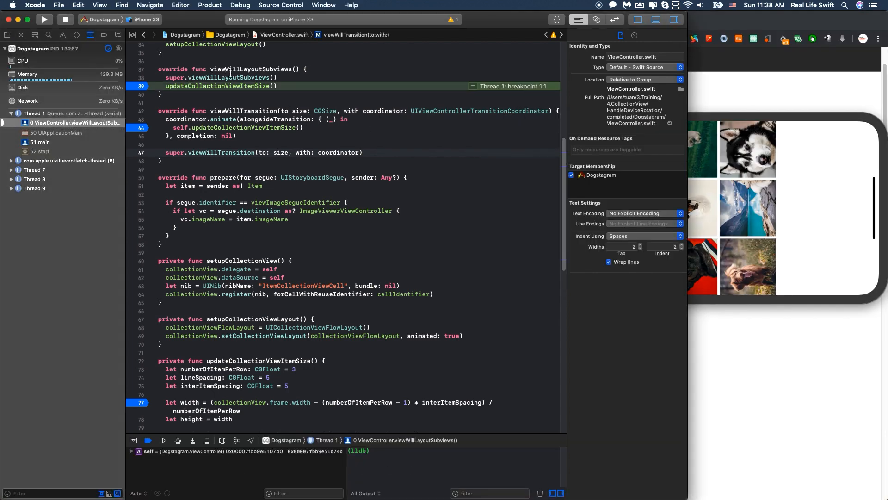
- Print collectionView.frame in LLDB before and after rotating, reading 375×690 then 724×322
{"action": "scroll", "scroll_direction": "down", "scroll_amount": 3}
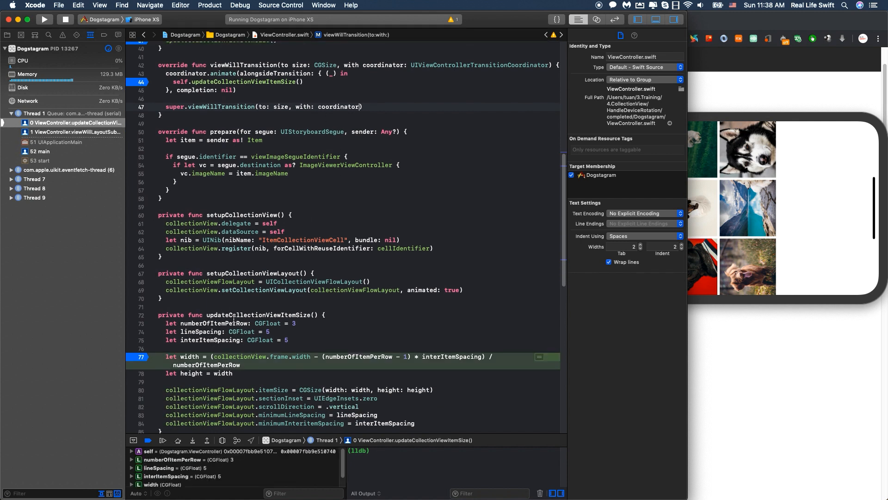
{"action": "left_click", "coordinate": [408, 459]}
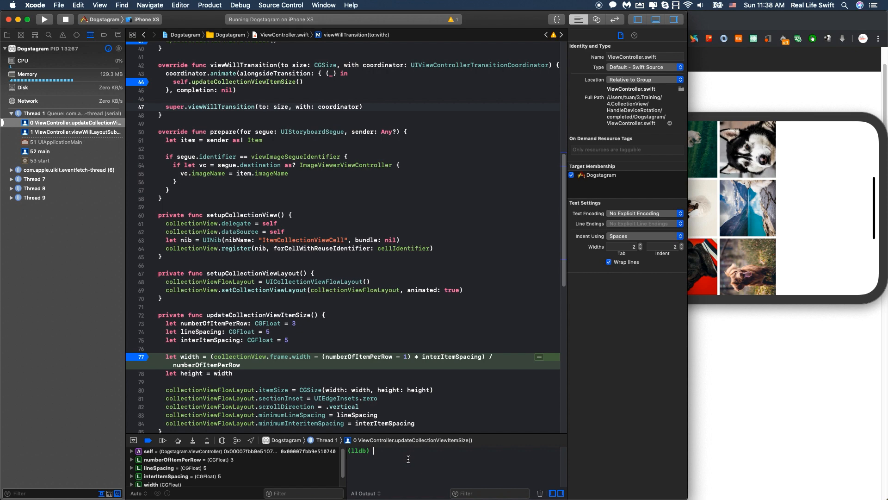
{"action": "type", "text": "p collectionView.fra"}
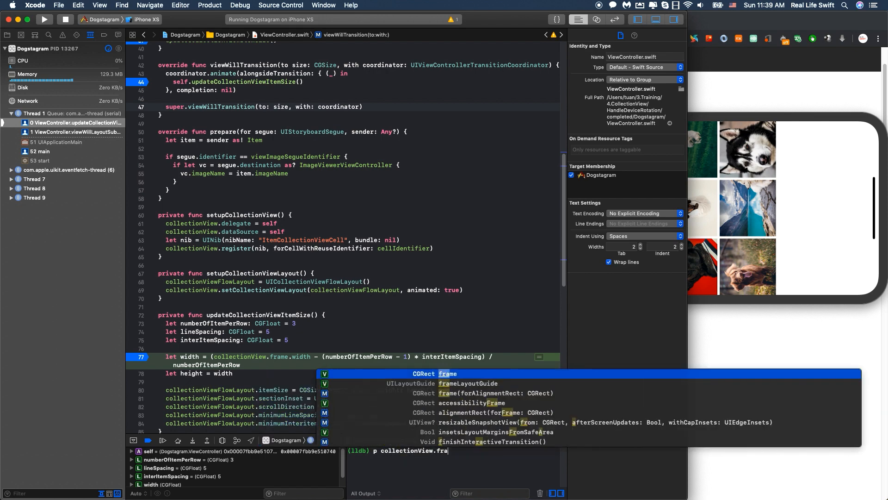
{"action": "key", "text": "return"}
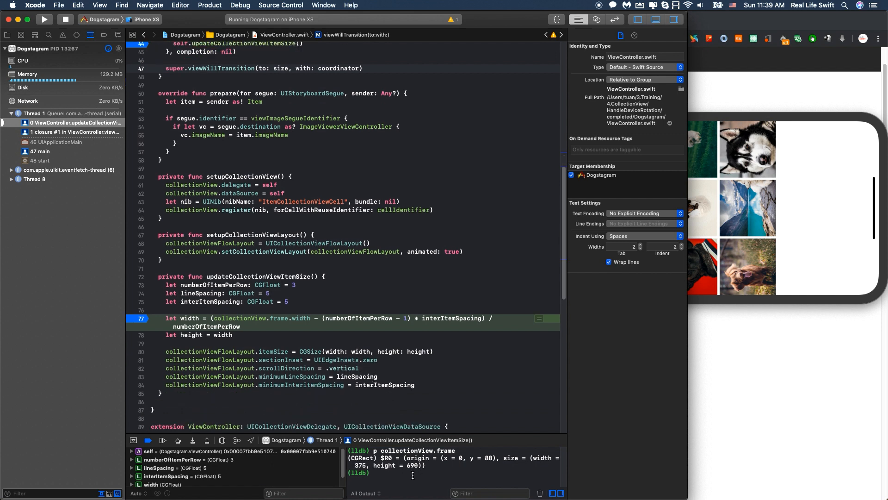
{"action": "type", "text": "p collectionView.frame"}
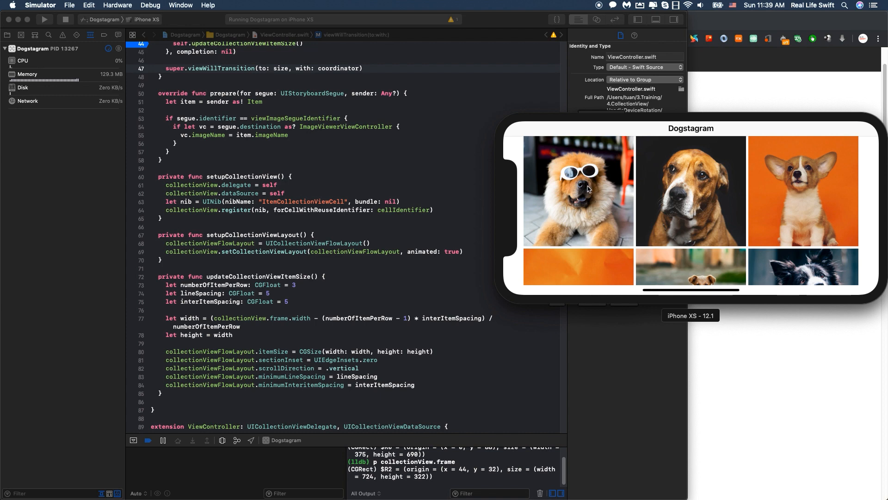
{"action": "mouse_move", "coordinate": [765, 200]}
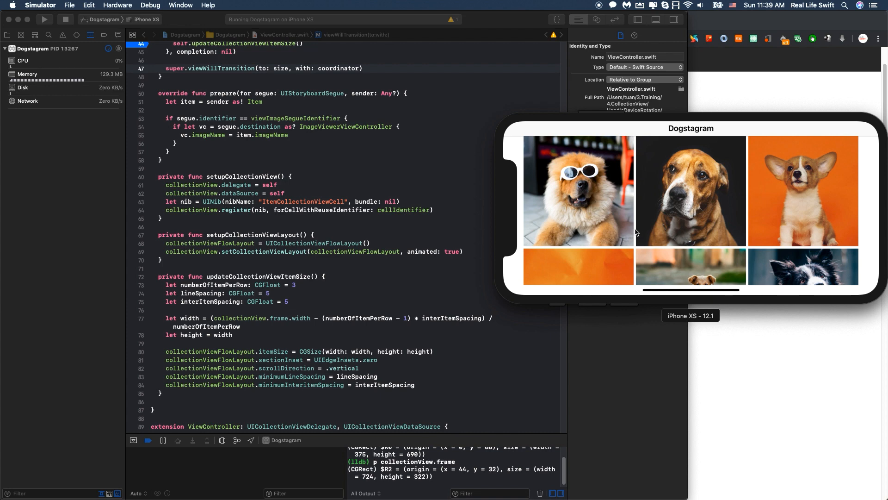
{"action": "mouse_move", "coordinate": [644, 234]}
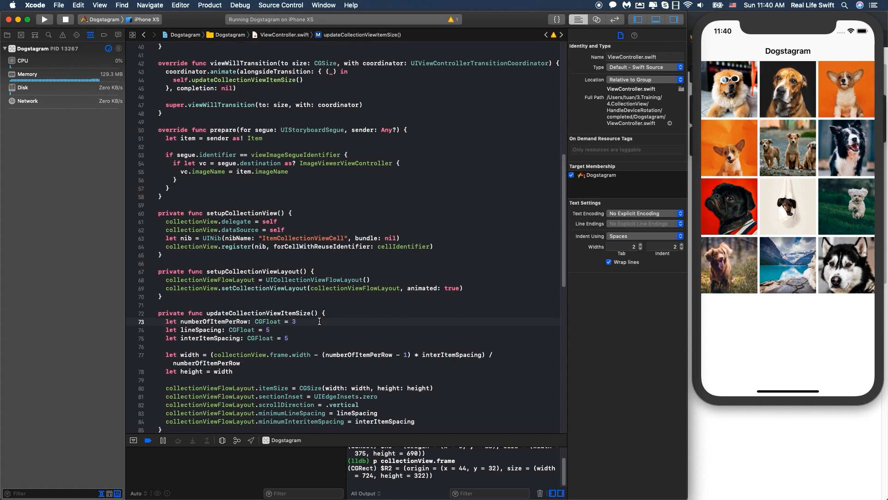
- Change numberOfItemPerRow to 4 and rerun Dogstagram in the Simulator
{"action": "type", "text": "4"}
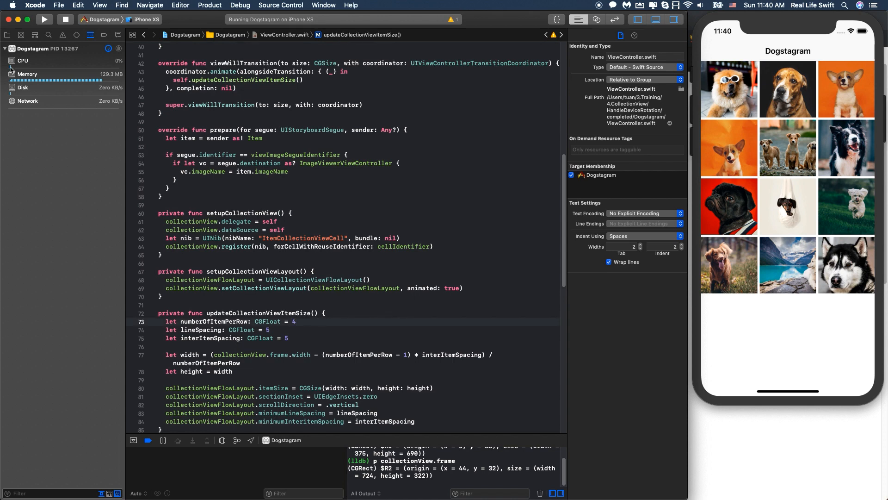
{"action": "left_click", "coordinate": [65, 19]}
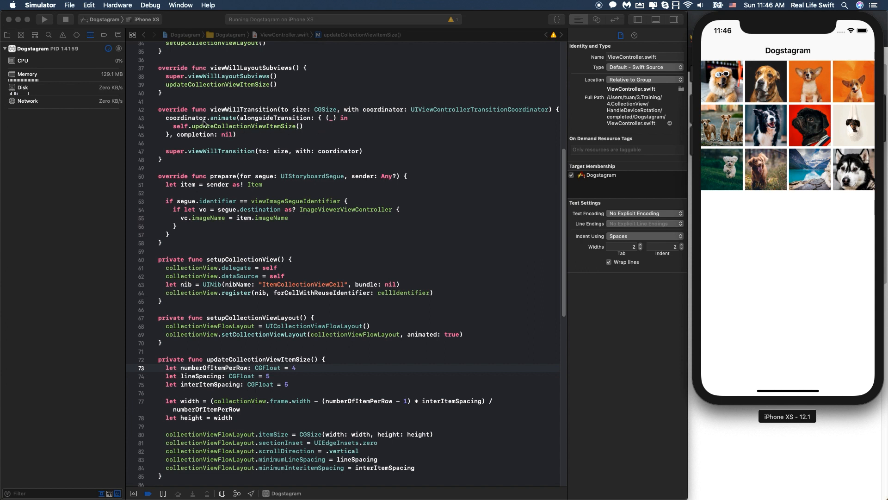
{"action": "mouse_move", "coordinate": [227, 125]}
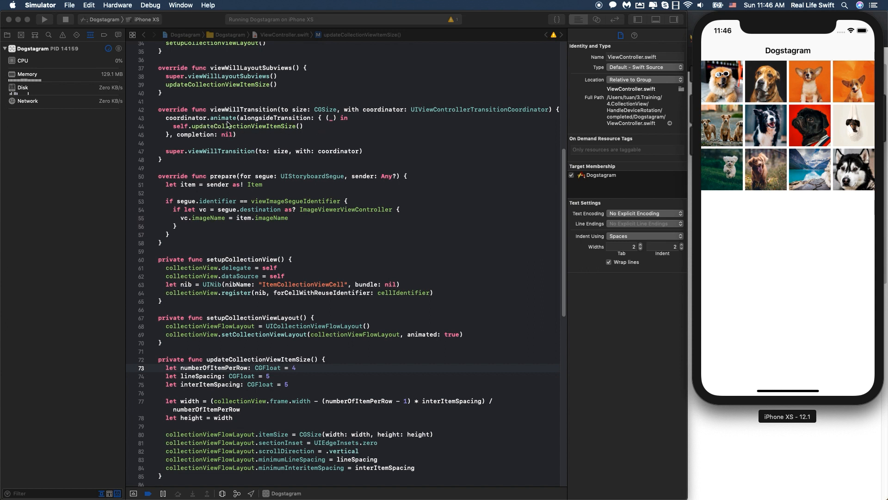